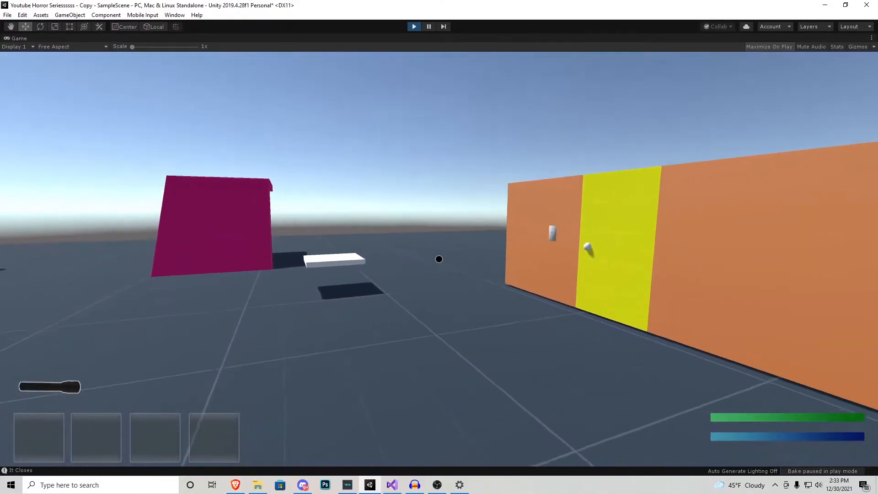
Exit Play mode and return to editing the Scene view
{"action": "left_click", "coordinate": [428, 26]}
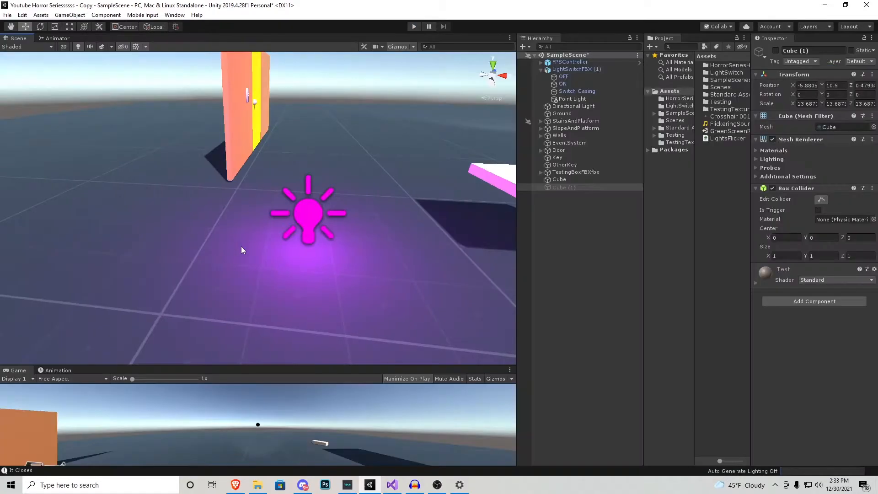
Review the LightsFlicker script's minTime, maxTime and timer fields and the Start method's random timer line
{"action": "left_click", "coordinate": [391, 489]}
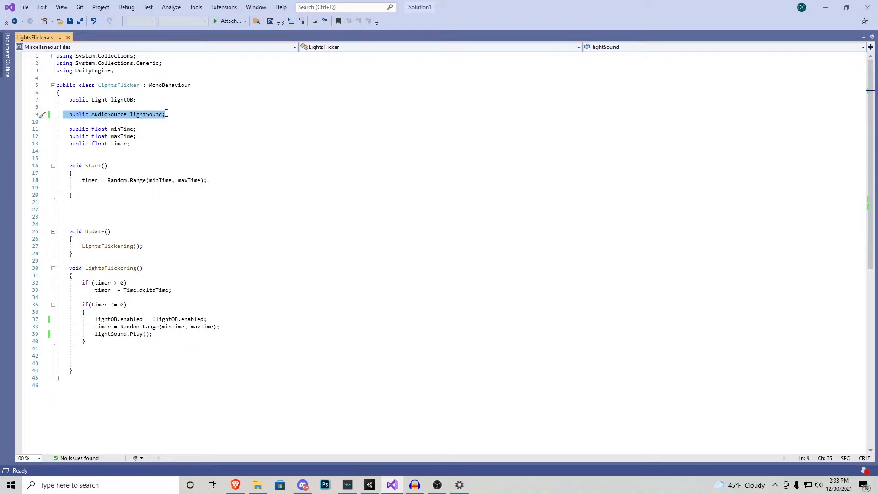
{"action": "left_click", "coordinate": [130, 143]}
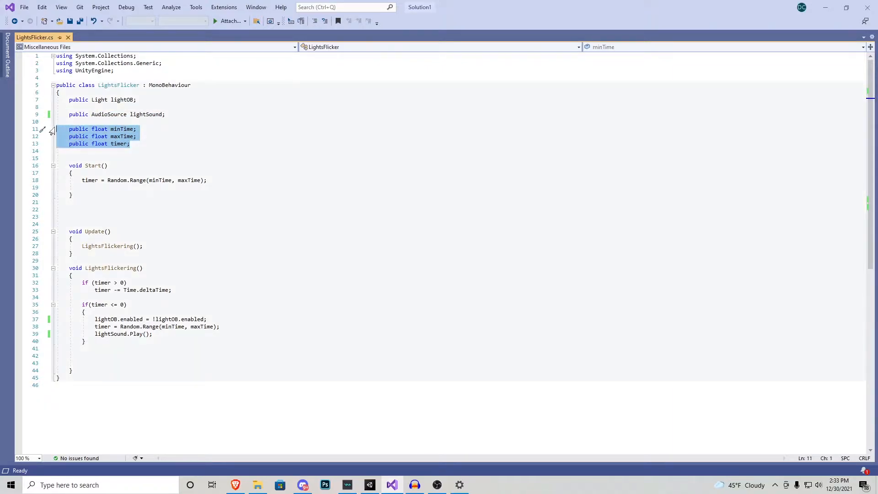
{"action": "left_click", "coordinate": [136, 136]}
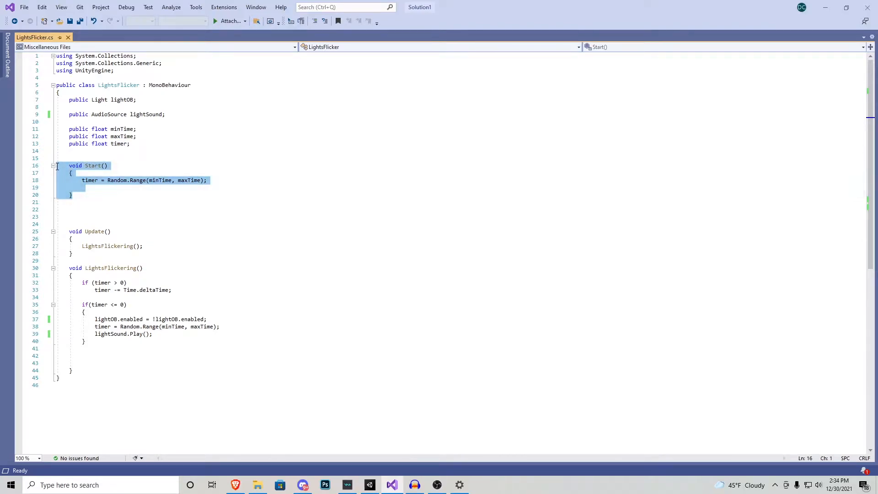
{"action": "left_click", "coordinate": [108, 181]}
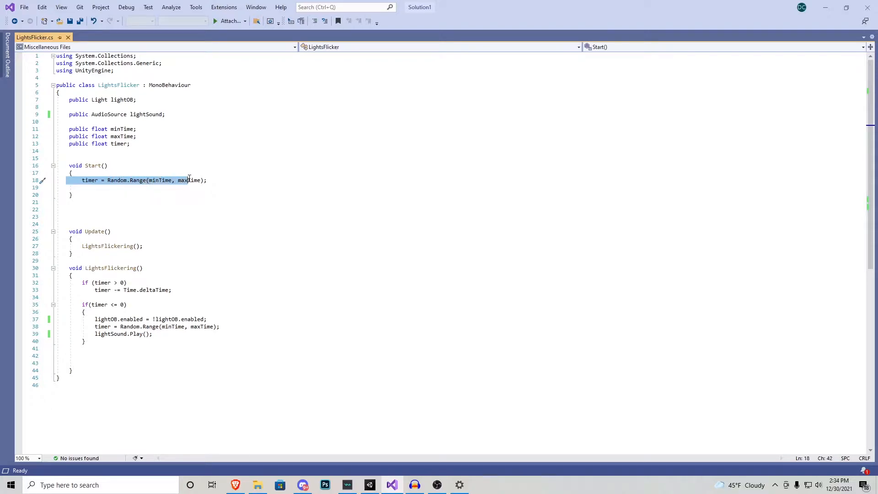
Point out the minTime and maxTime fields, the timer assignment in Start, and the Update method
{"action": "left_click", "coordinate": [137, 129]}
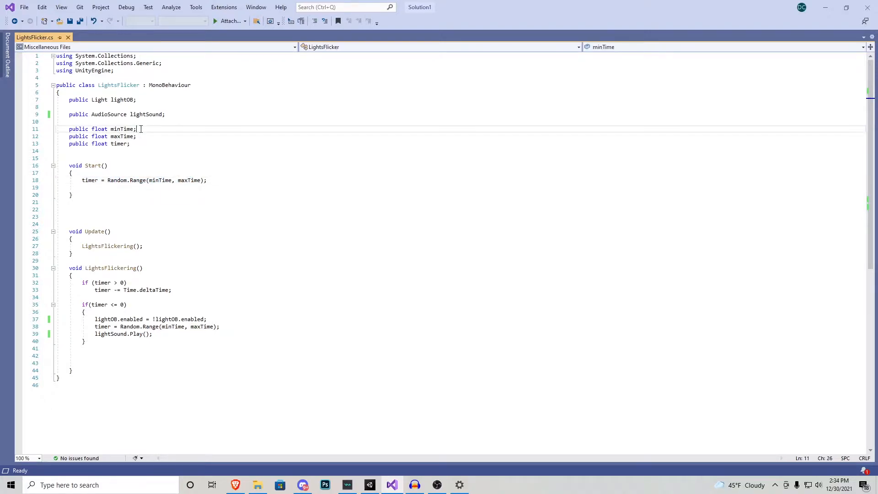
{"action": "left_click", "coordinate": [137, 136]}
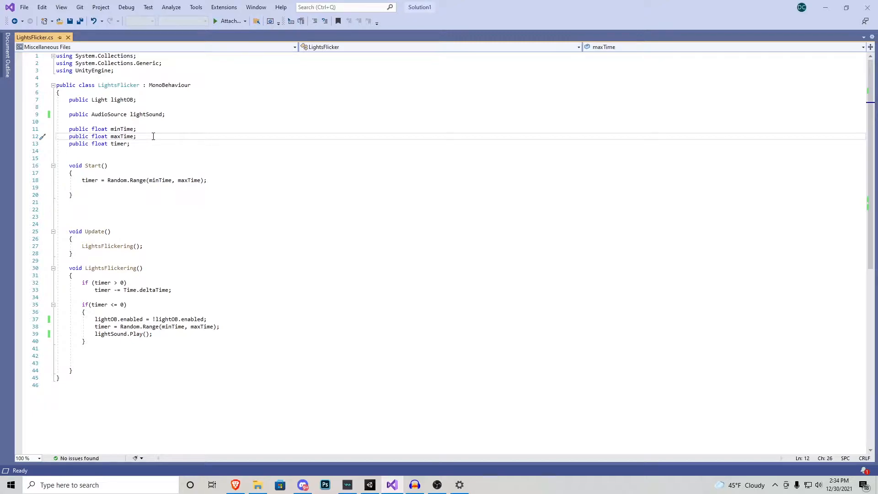
{"action": "left_click", "coordinate": [137, 129]}
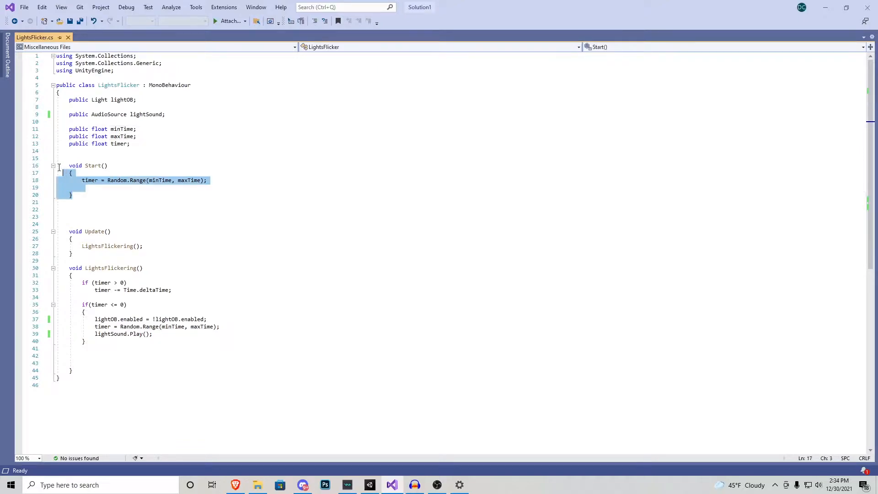
{"action": "left_click", "coordinate": [219, 181]}
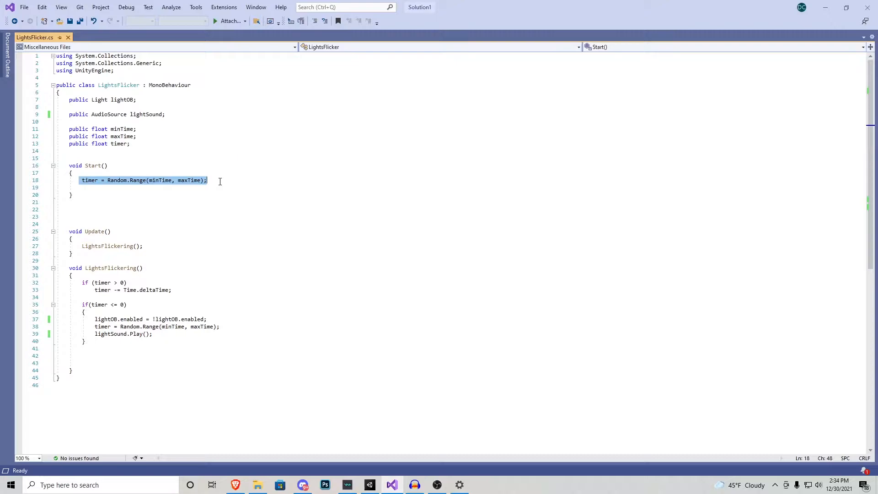
{"action": "left_click", "coordinate": [216, 180]}
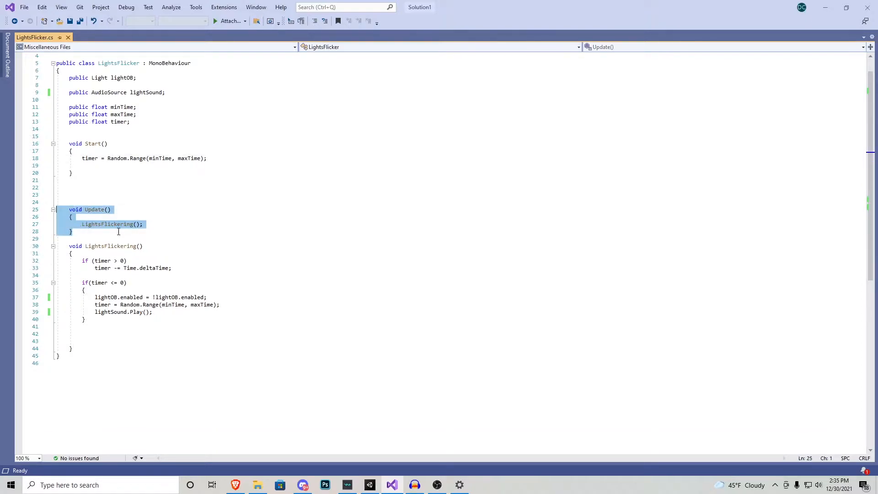
{"action": "mouse_move", "coordinate": [111, 229]}
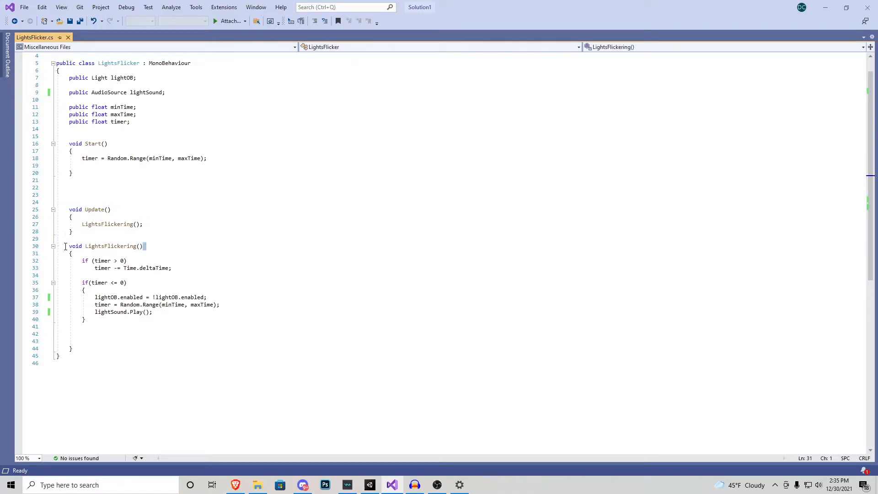
{"action": "left_click", "coordinate": [125, 261]}
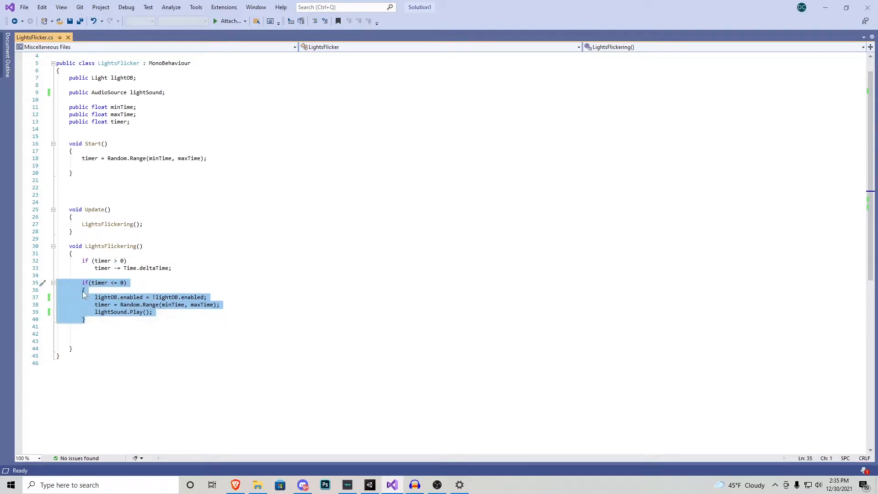
{"action": "double_click", "coordinate": [131, 268]}
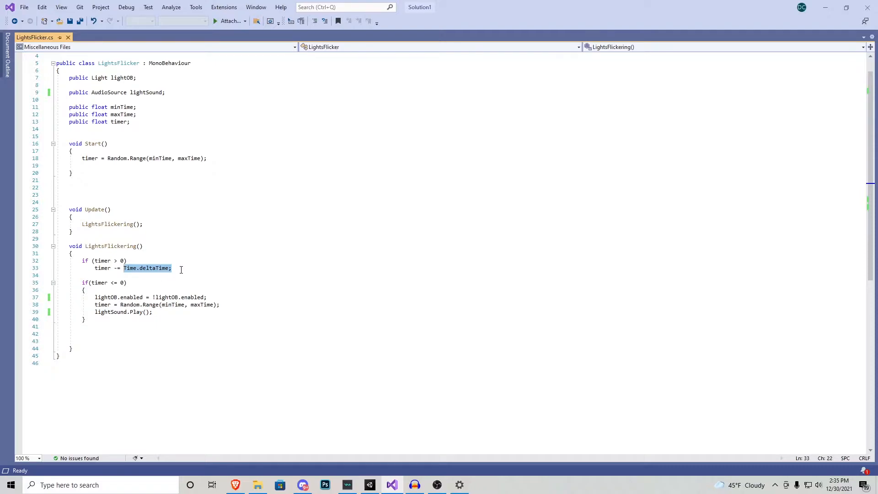
{"action": "mouse_move", "coordinate": [190, 270]}
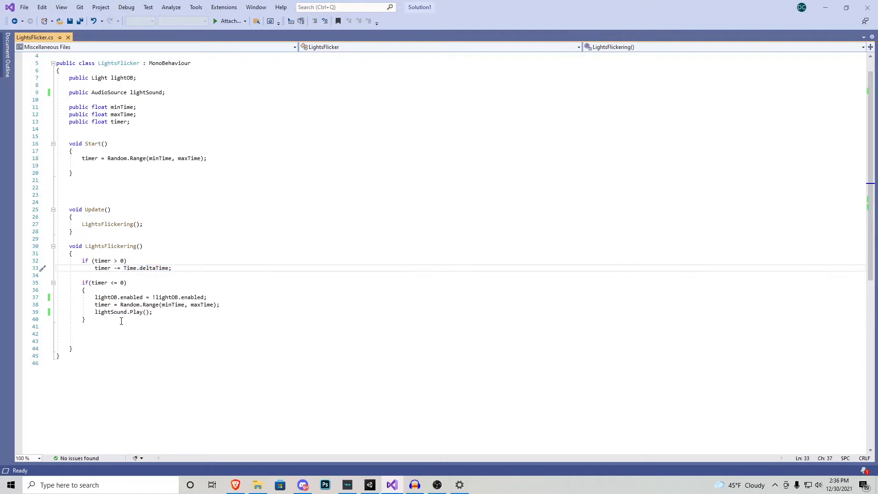
{"action": "left_click", "coordinate": [111, 282]}
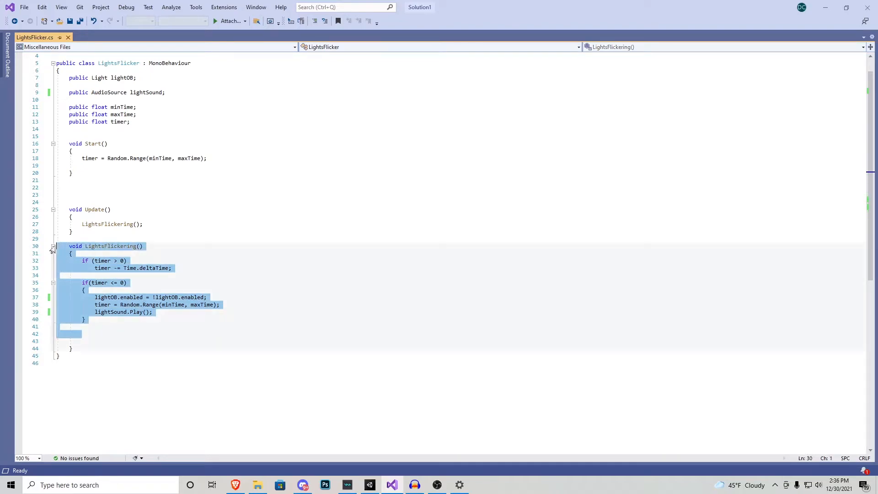
{"action": "left_click", "coordinate": [144, 224]}
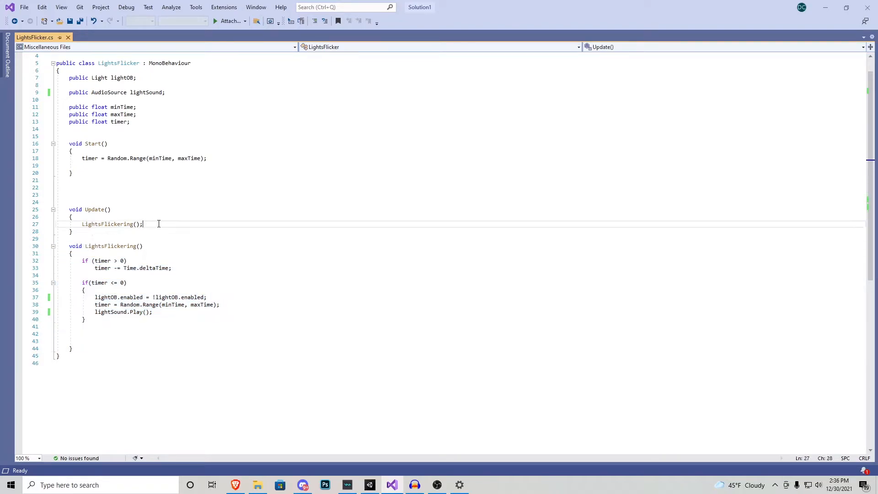
{"action": "left_click", "coordinate": [71, 231]}
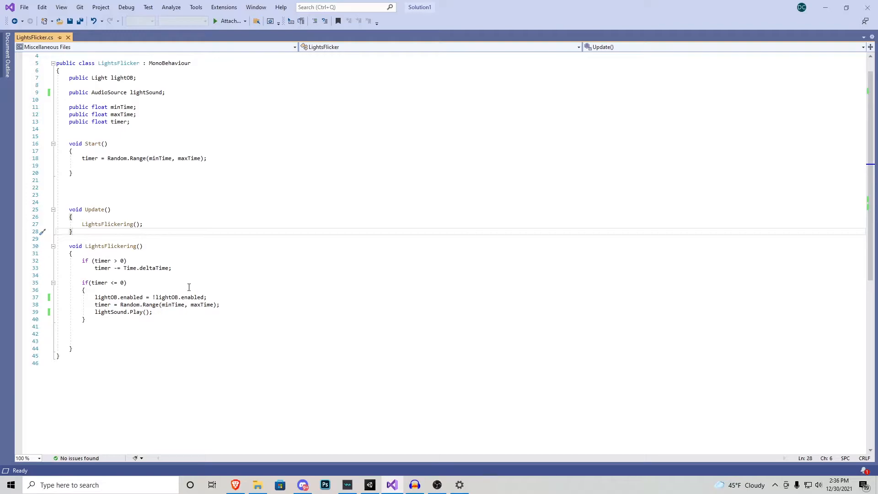
{"action": "left_click", "coordinate": [369, 485]}
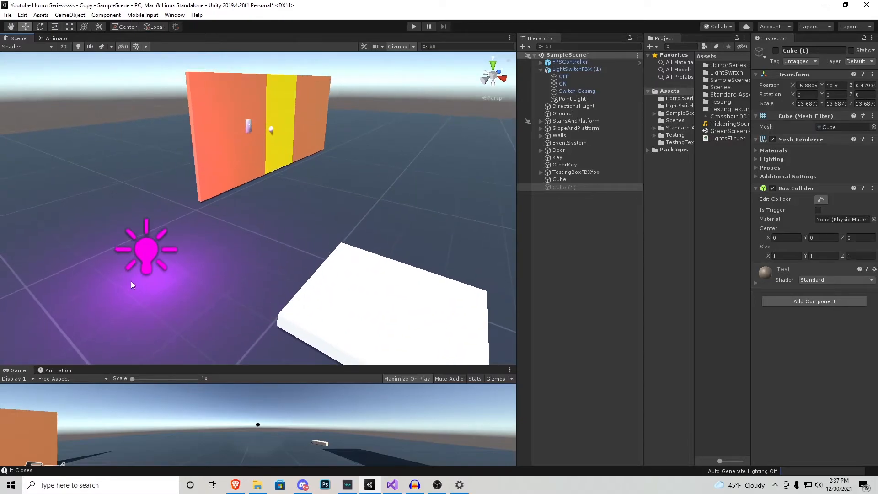
{"action": "mouse_move", "coordinate": [197, 270]}
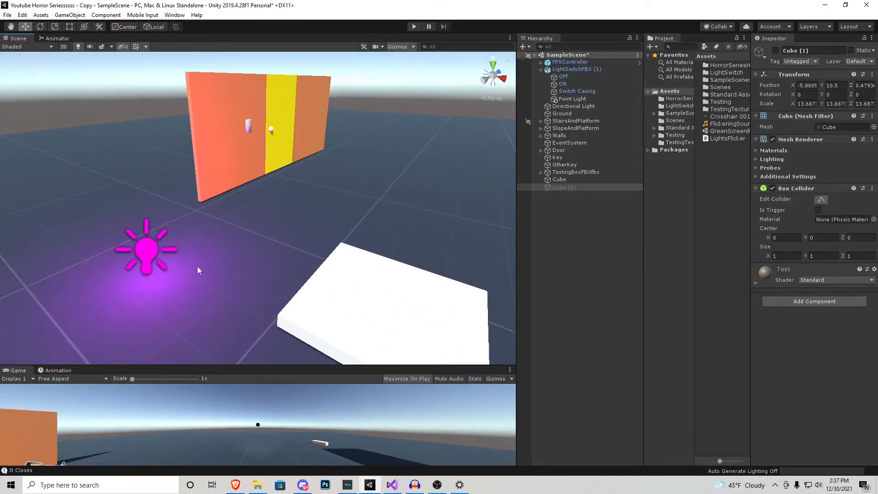
{"action": "mouse_move", "coordinate": [148, 259]}
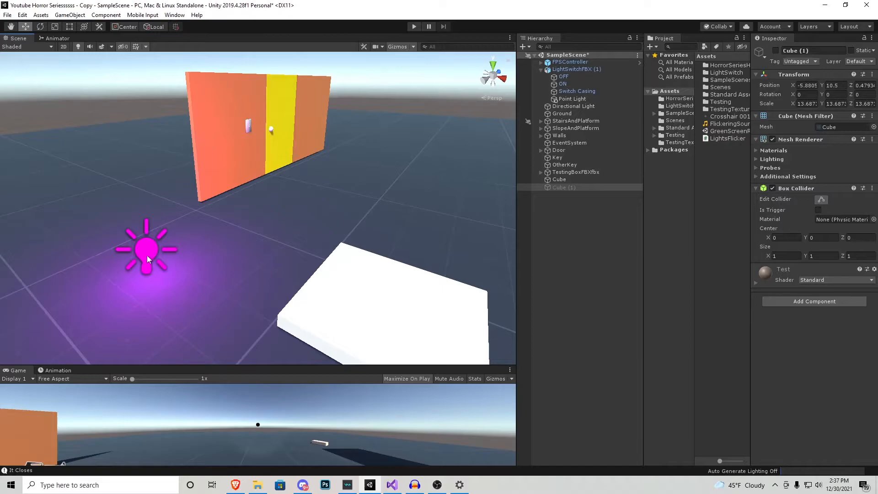
{"action": "mouse_move", "coordinate": [196, 240]}
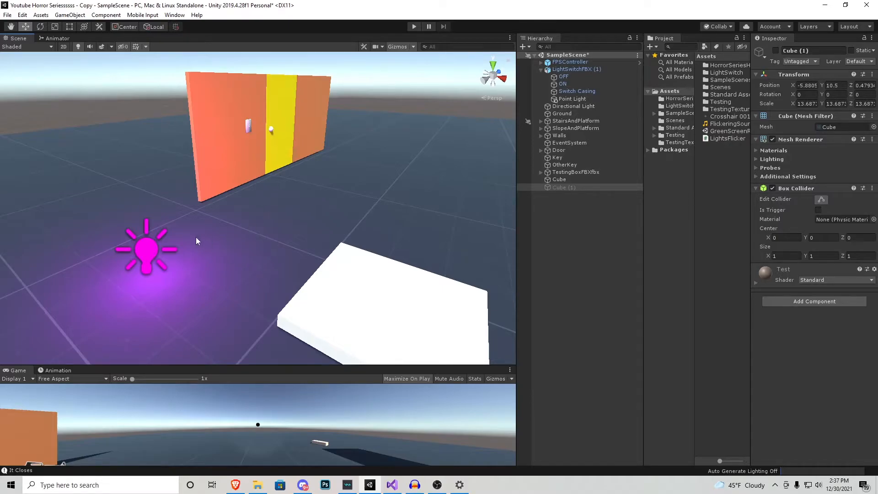
Select the Point Light in the Hierarchy to show its Light, LightsFlicker and Audio Source components
{"action": "left_click", "coordinate": [70, 16]}
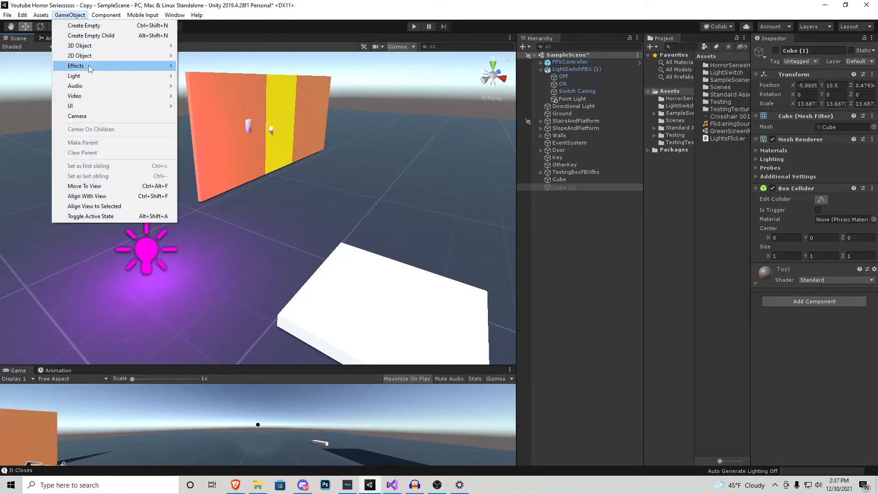
{"action": "left_click", "coordinate": [573, 98]}
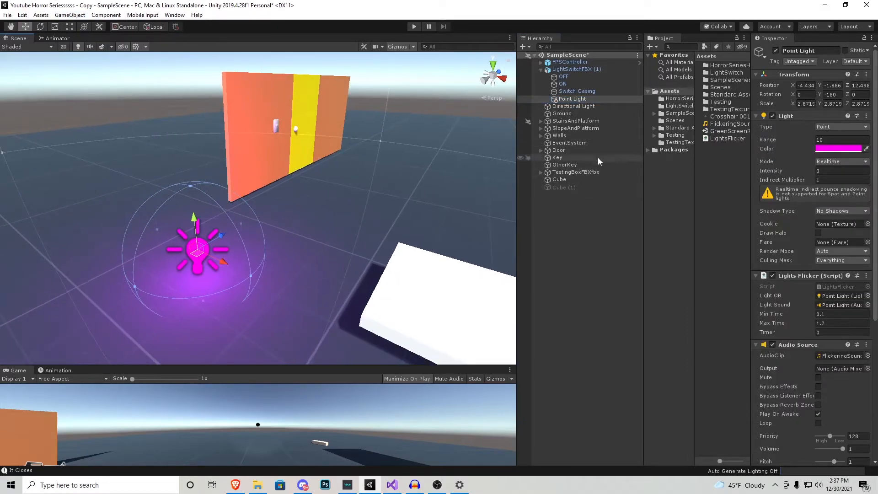
{"action": "left_click", "coordinate": [572, 99]}
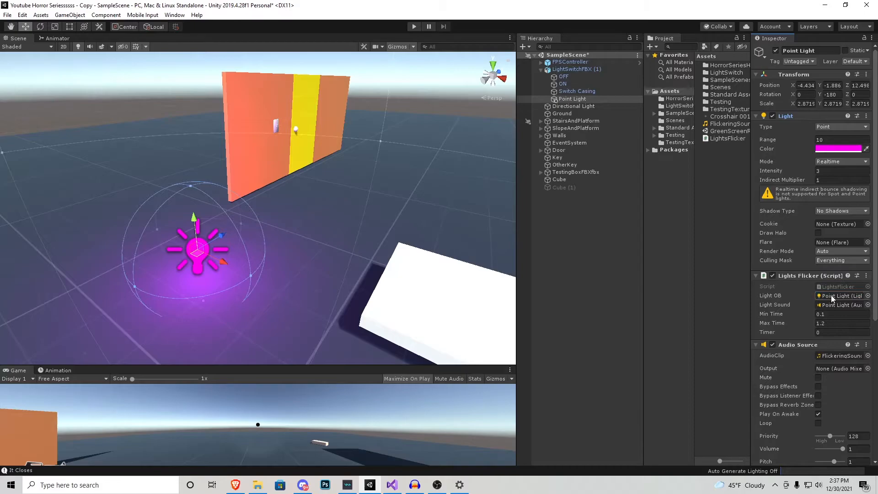
{"action": "scroll", "scroll_direction": "down", "scroll_amount": 3}
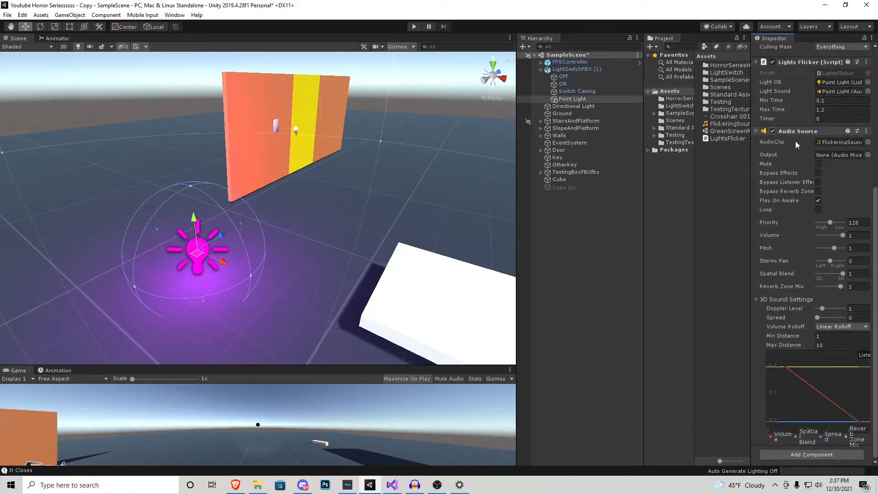
{"action": "mouse_move", "coordinate": [799, 189]}
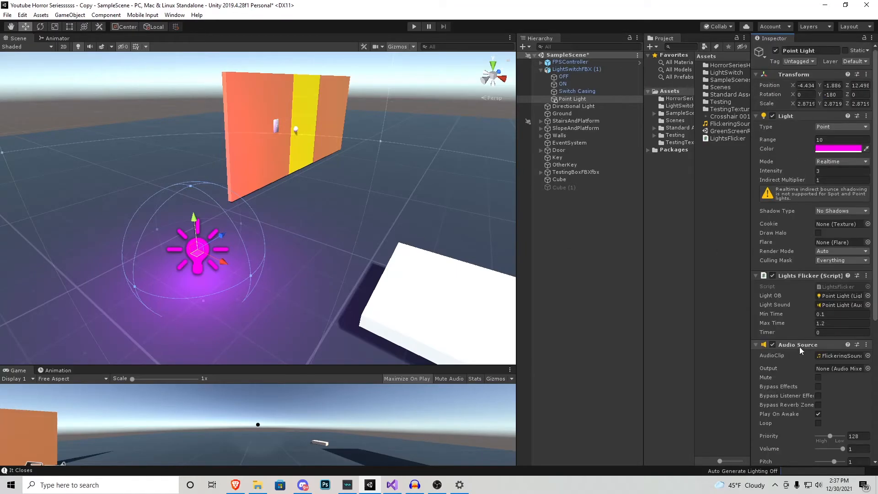
{"action": "left_click", "coordinate": [839, 305]}
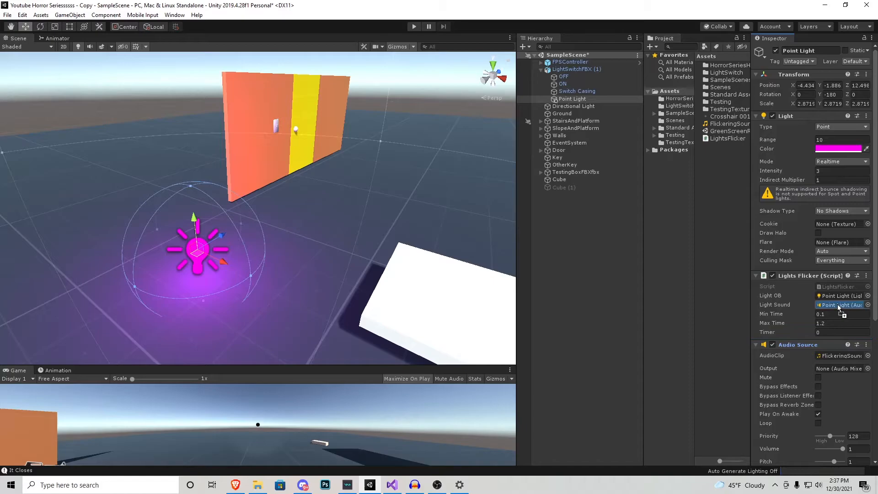
{"action": "mouse_move", "coordinate": [805, 327]}
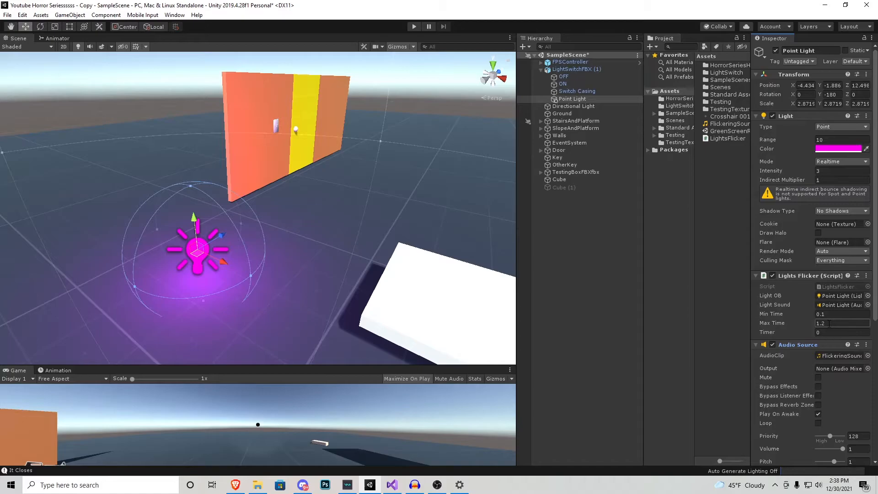
Set the Audio Source Spatial Blend to fully 3D and enter Play mode to test the flicker
{"action": "scroll", "scroll_direction": "down", "scroll_amount": 3}
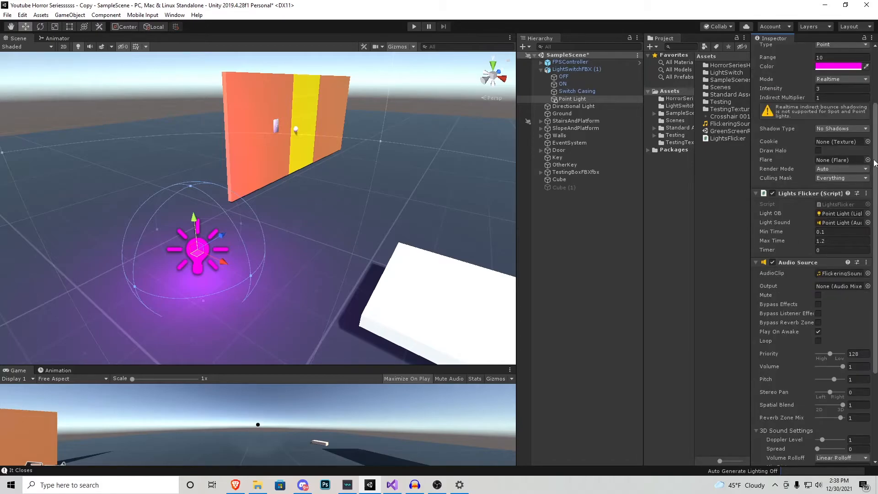
{"action": "scroll", "scroll_direction": "down", "scroll_amount": 3}
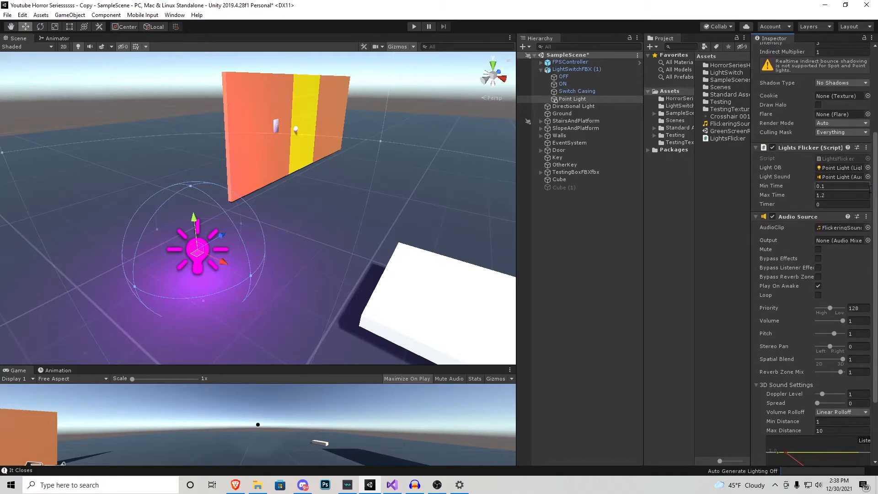
{"action": "scroll", "scroll_direction": "down", "scroll_amount": 3}
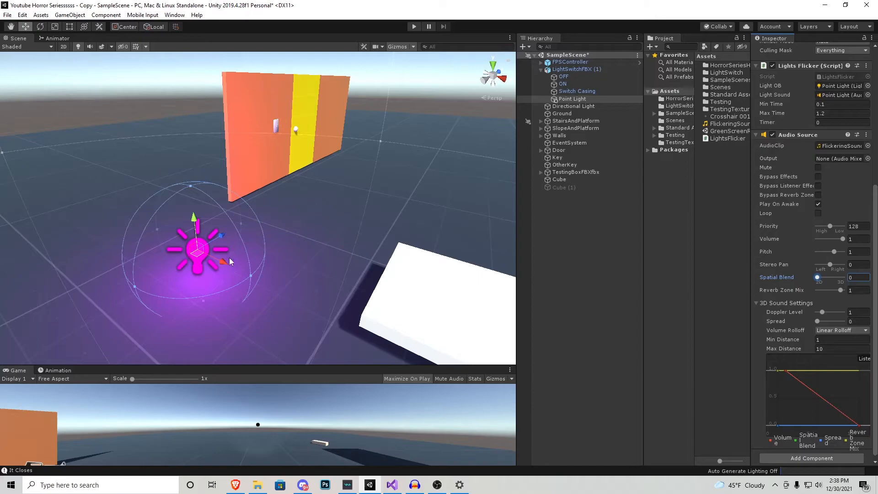
{"action": "mouse_move", "coordinate": [478, 301]}
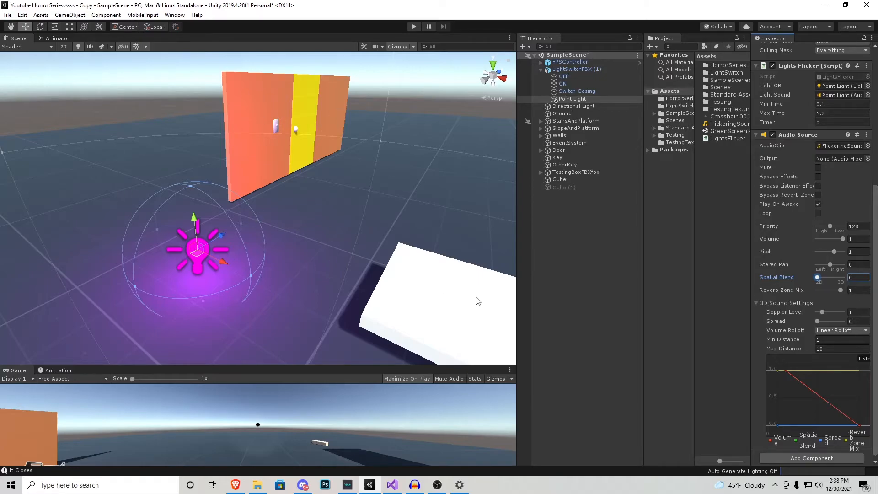
{"action": "mouse_move", "coordinate": [428, 118]}
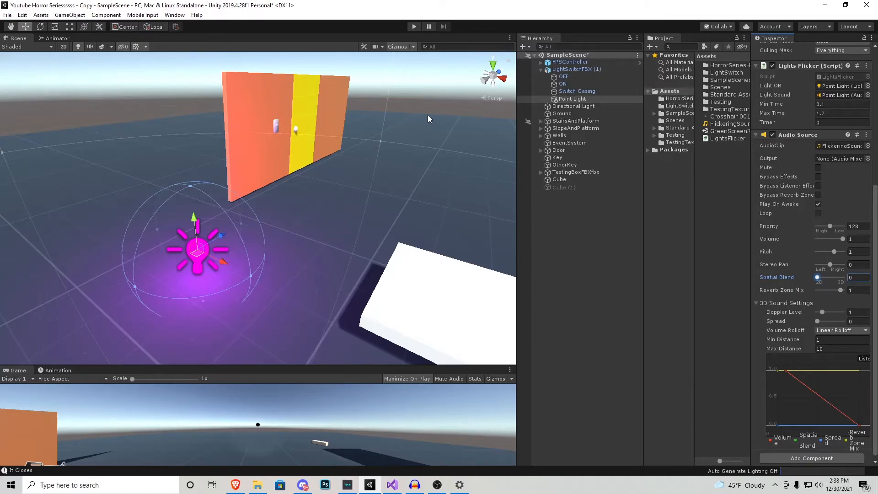
{"action": "mouse_move", "coordinate": [417, 101]}
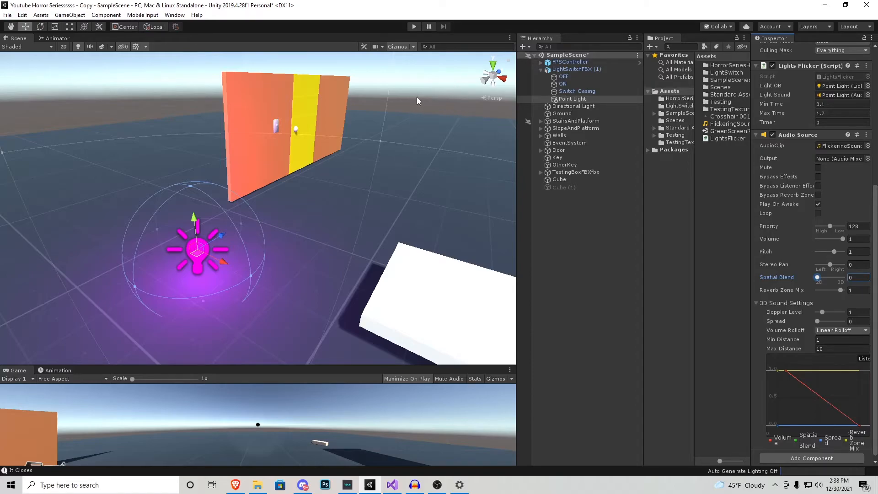
{"action": "mouse_move", "coordinate": [232, 237]}
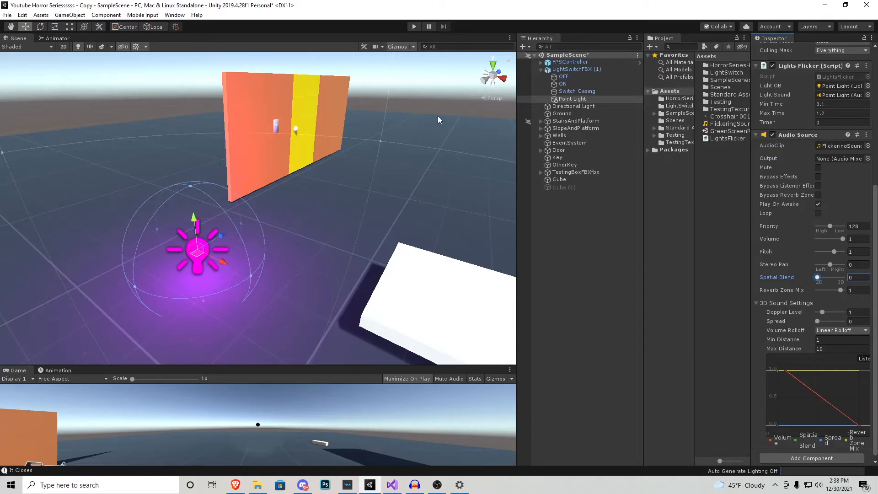
{"action": "mouse_move", "coordinate": [281, 212]}
{"action": "type", "text": "1"}
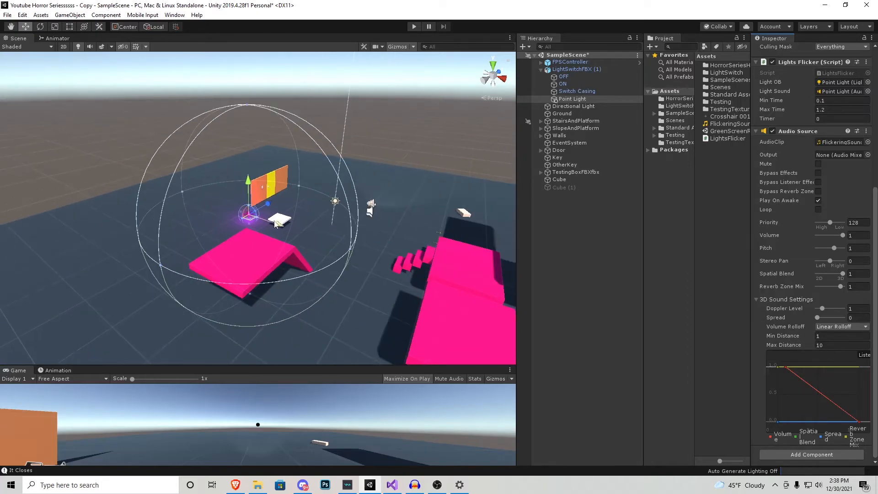
{"action": "mouse_move", "coordinate": [385, 211]}
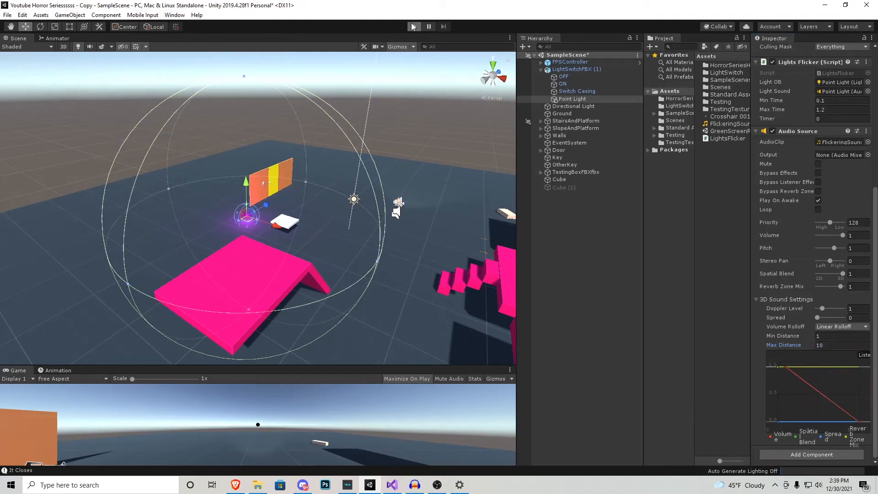
{"action": "left_click", "coordinate": [413, 26]}
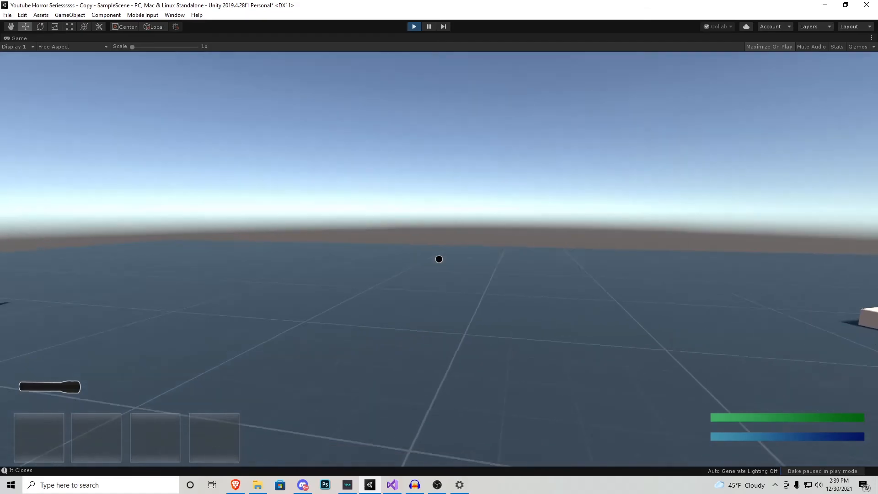